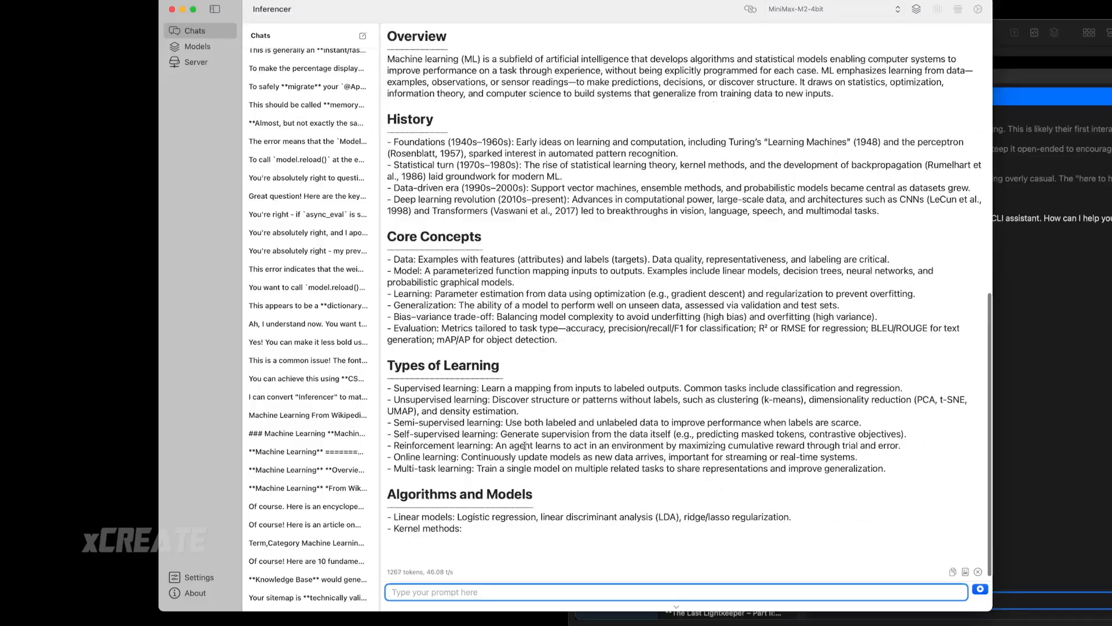
{"action": "scroll", "scroll_direction": "down", "scroll_amount": 3}
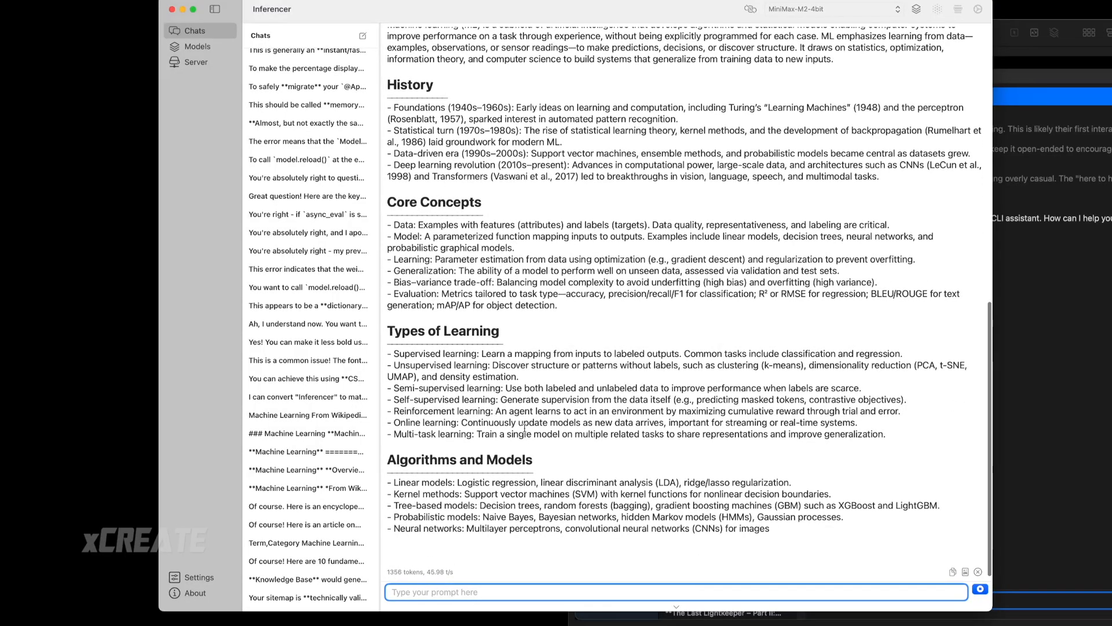
{"action": "scroll", "scroll_direction": "down", "scroll_amount": 3}
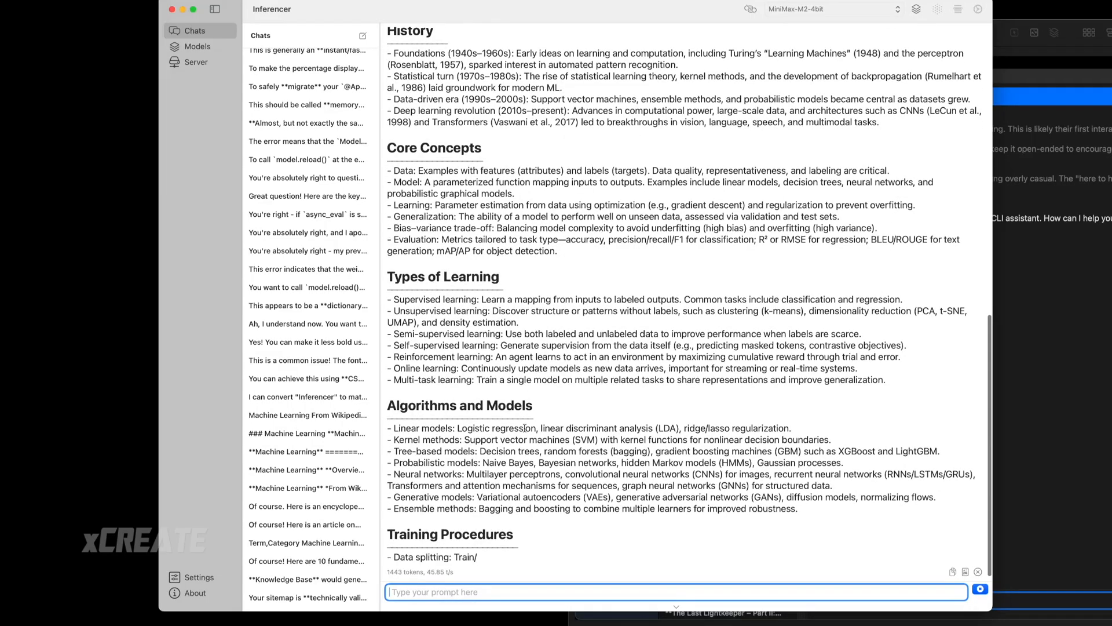